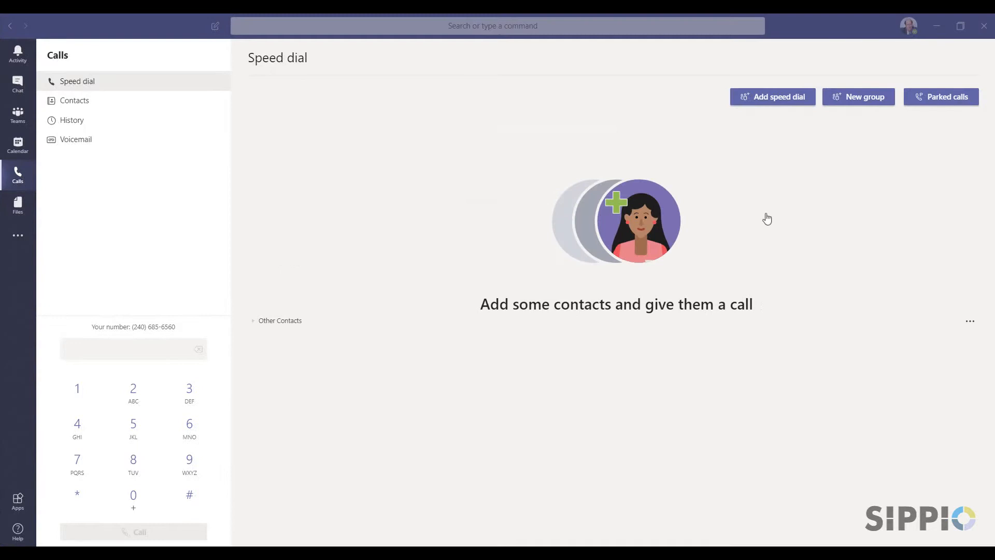
Search 'Angela' and add Angela Martin to the speed dial list.
left_click(771, 96)
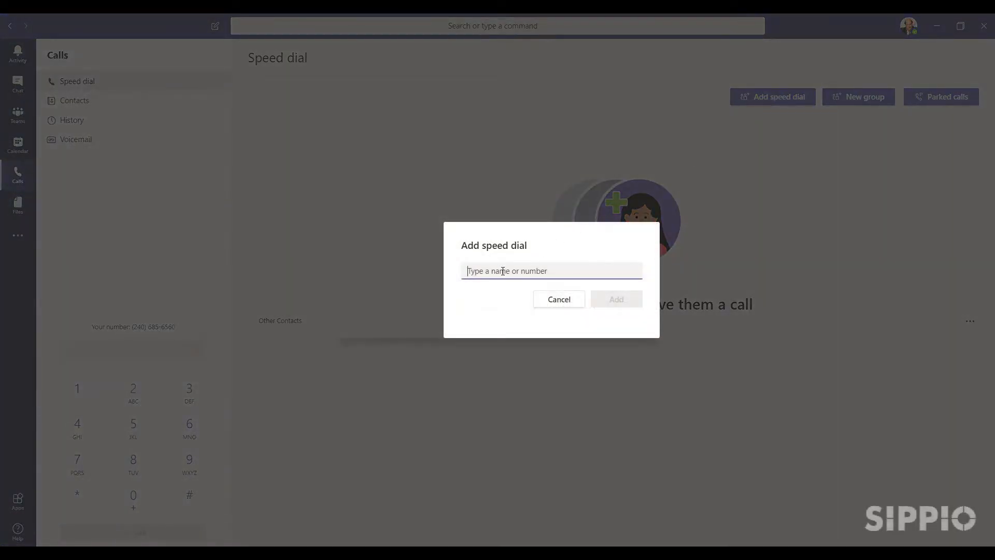
type("Angela")
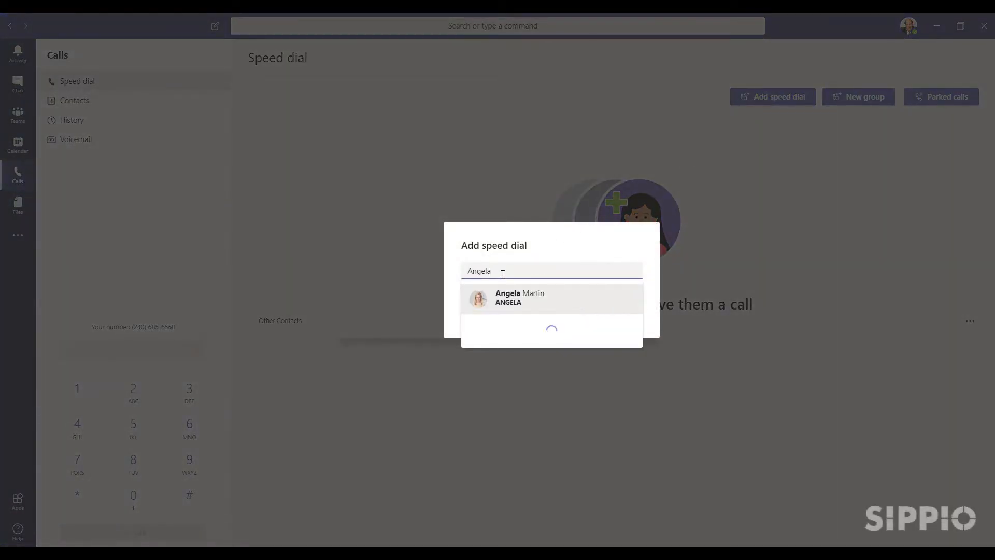
left_click(519, 297)
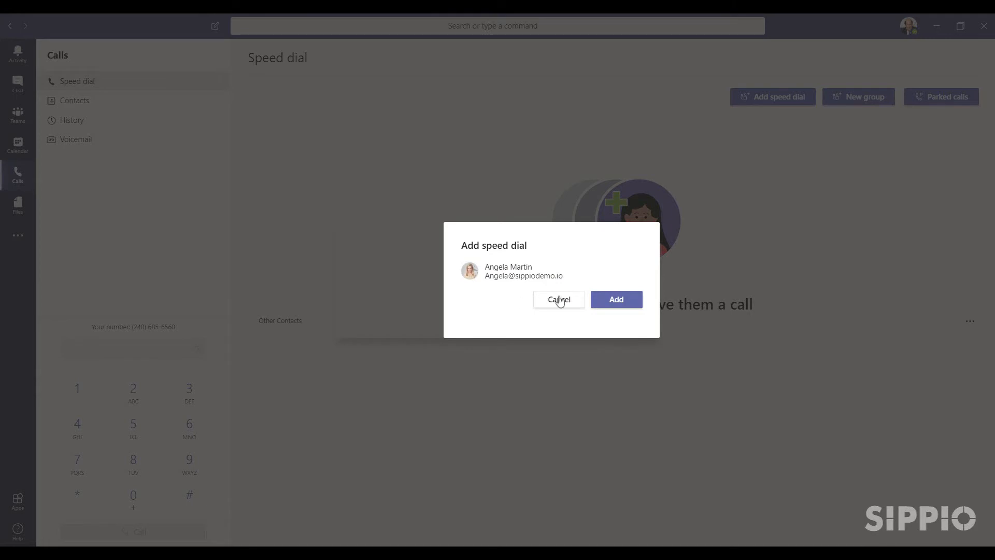
left_click(614, 299)
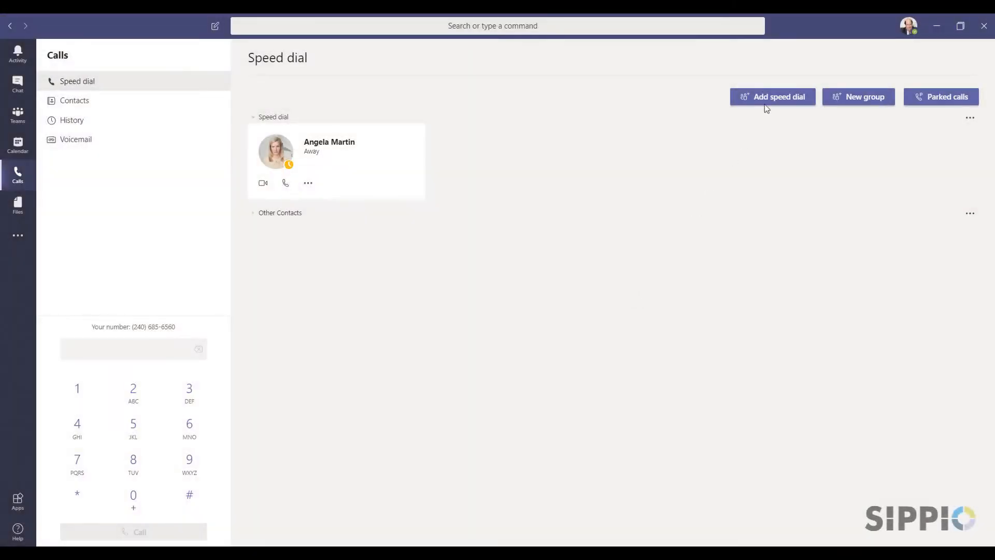
left_click(772, 97)
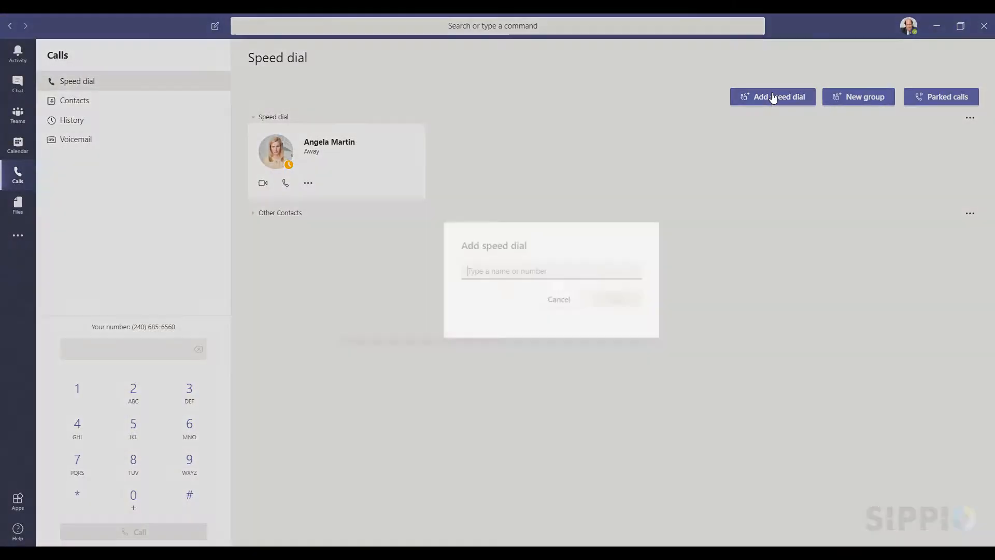
type("+12125551212")
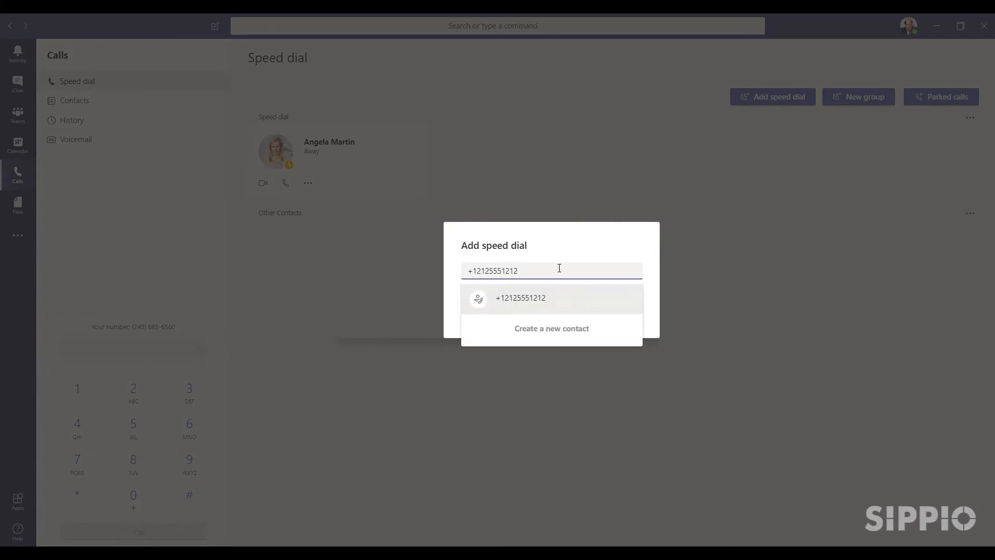
left_click(551, 328)
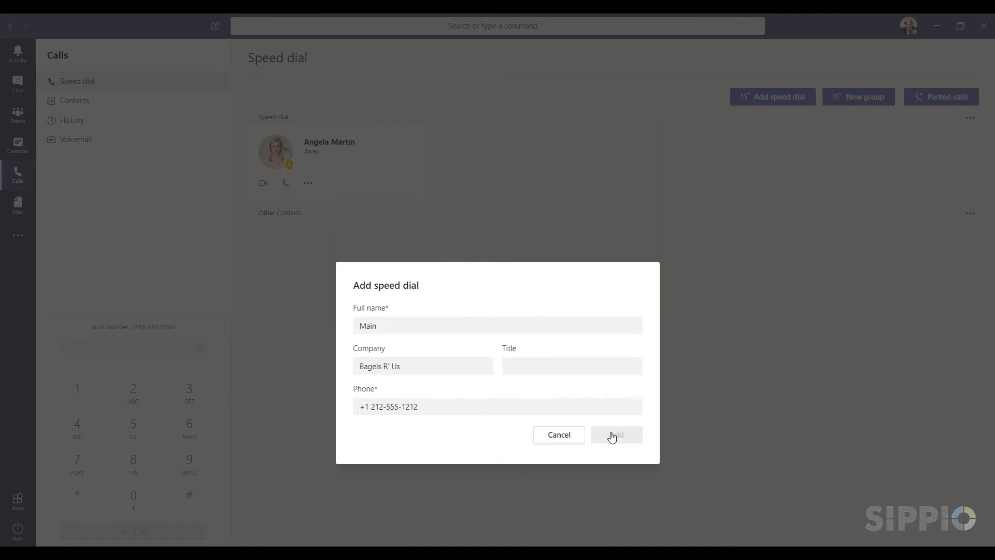
left_click(615, 434)
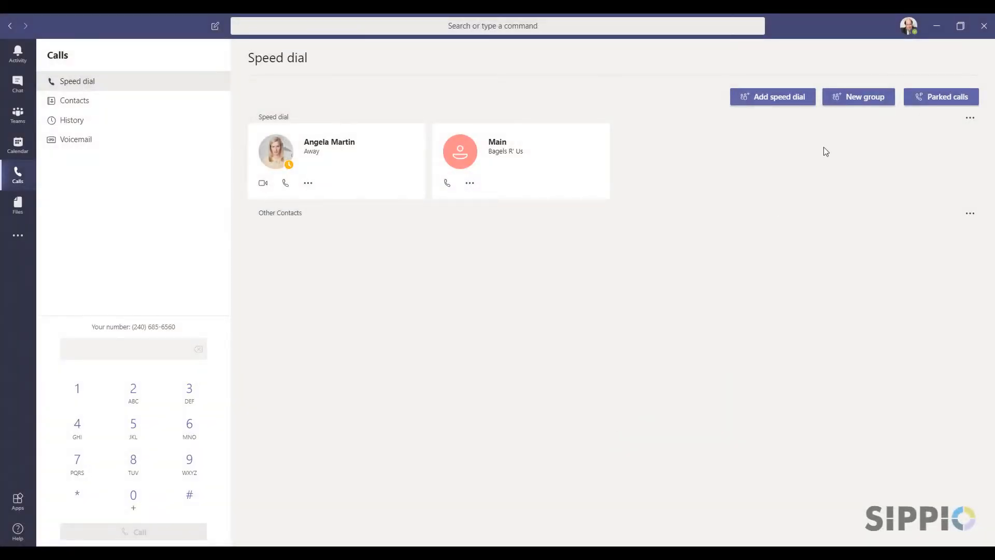
Create a new contact group named Management.
left_click(858, 97)
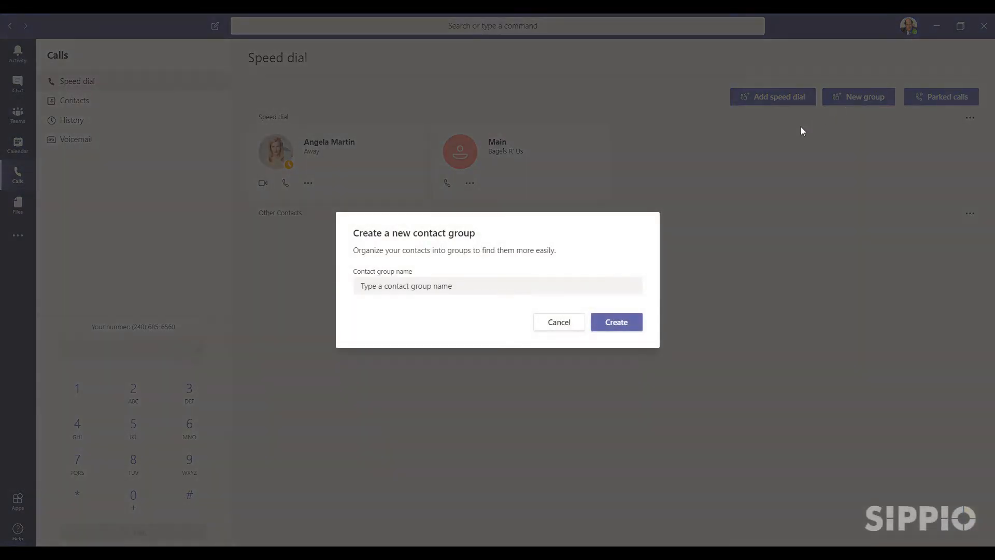
type("Management")
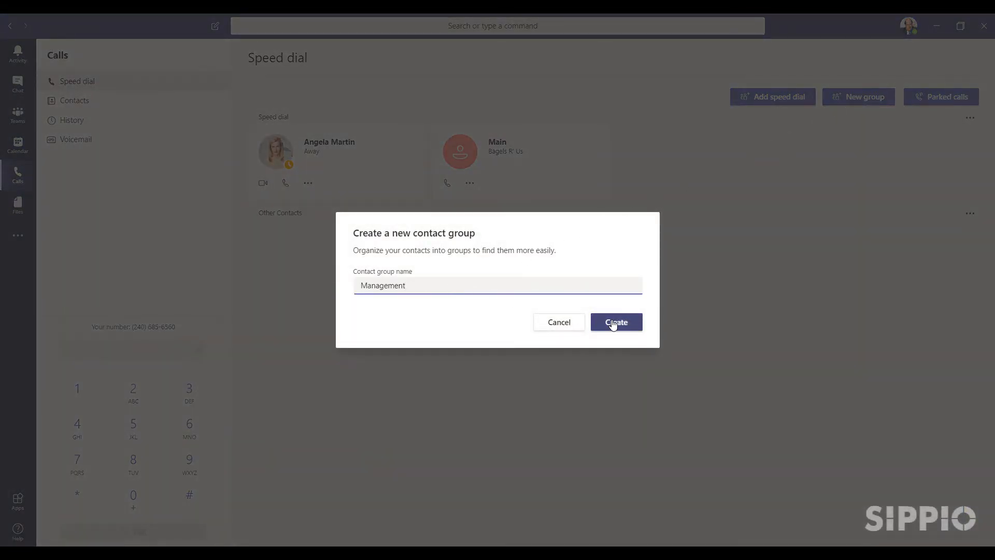
left_click(614, 322)
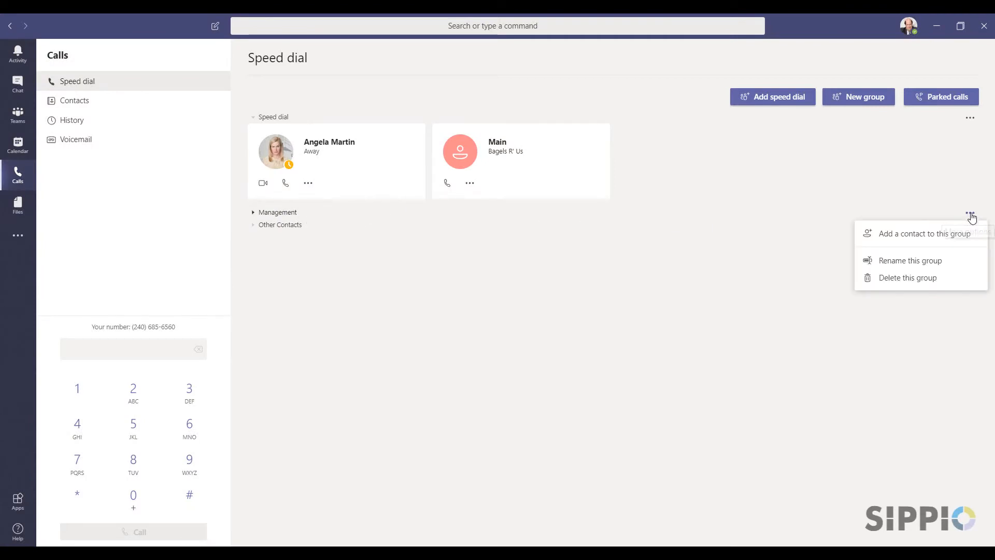
mouse_move(922, 233)
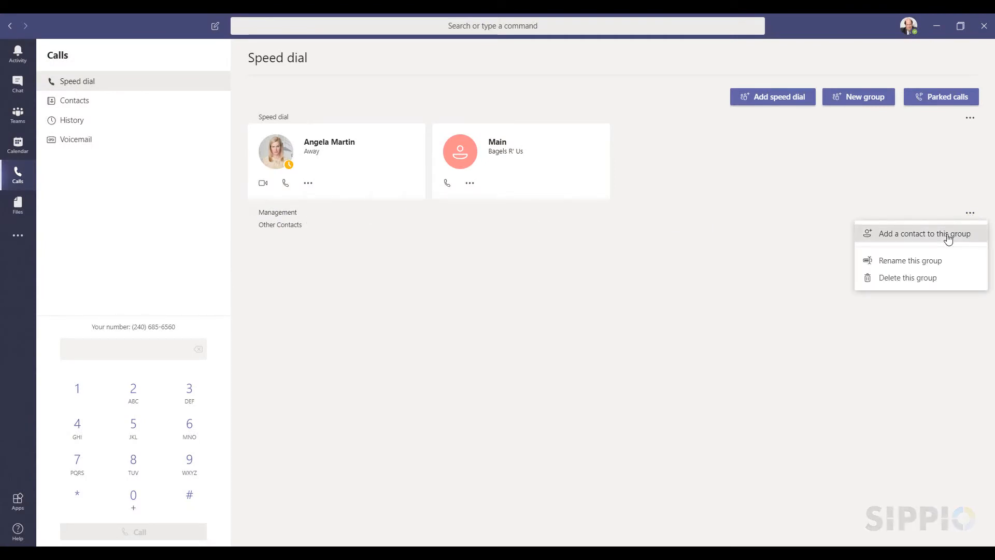
Add Michael Scott and Angela Martin as contacts in the Management group.
left_click(920, 234)
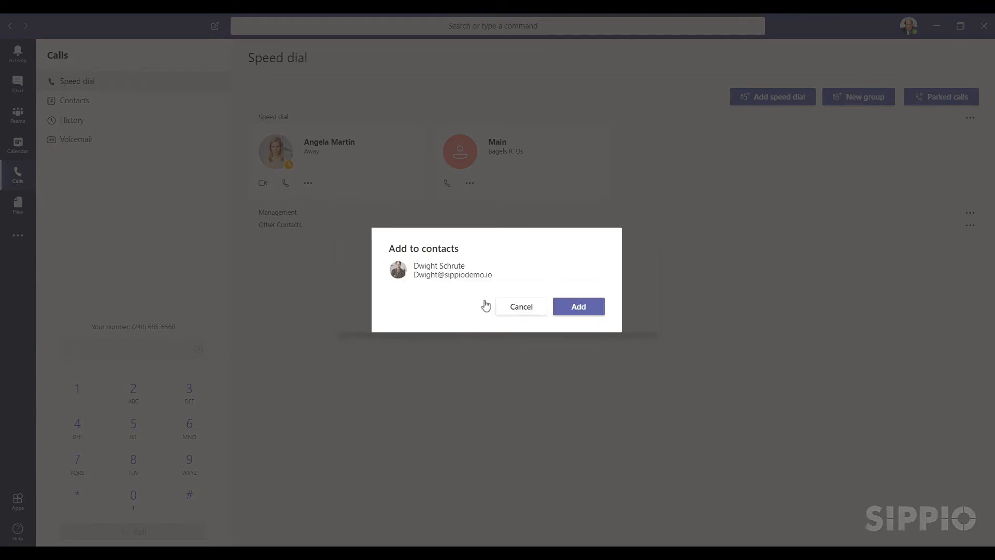
type("Migh")
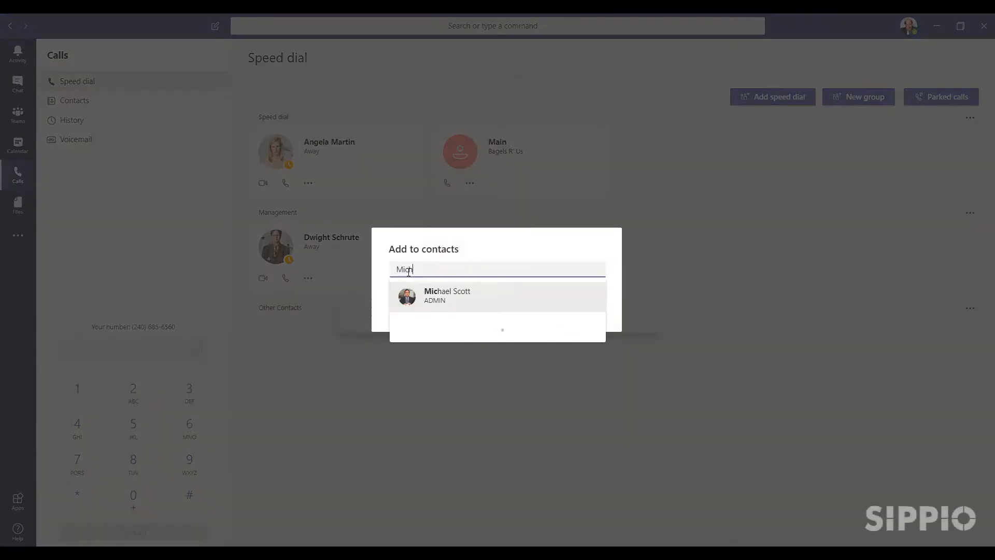
left_click(446, 295)
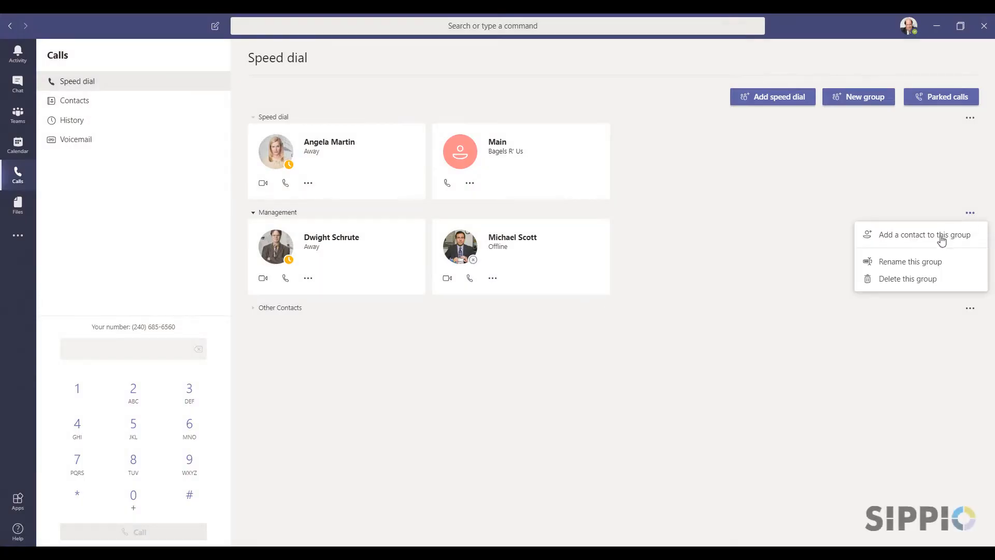
left_click(909, 234)
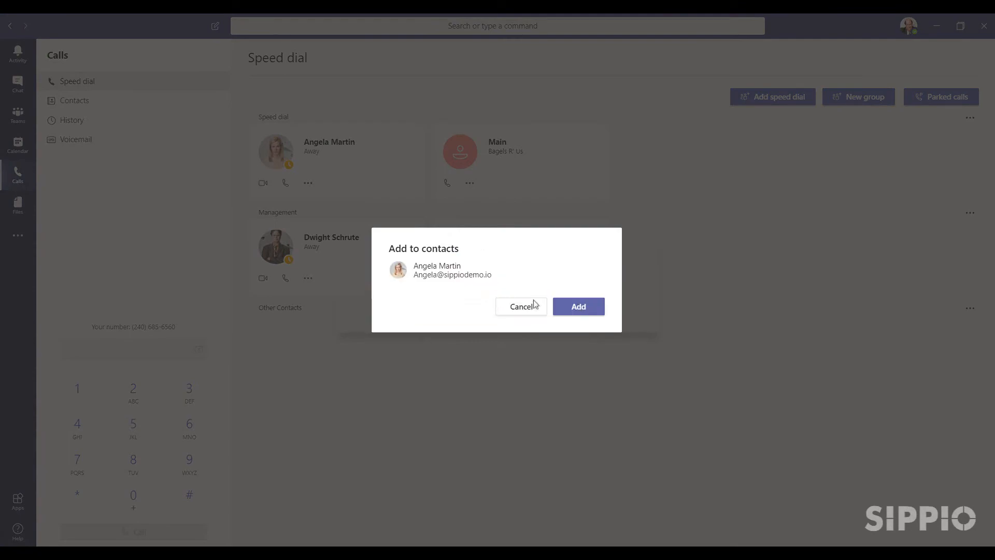
left_click(576, 306)
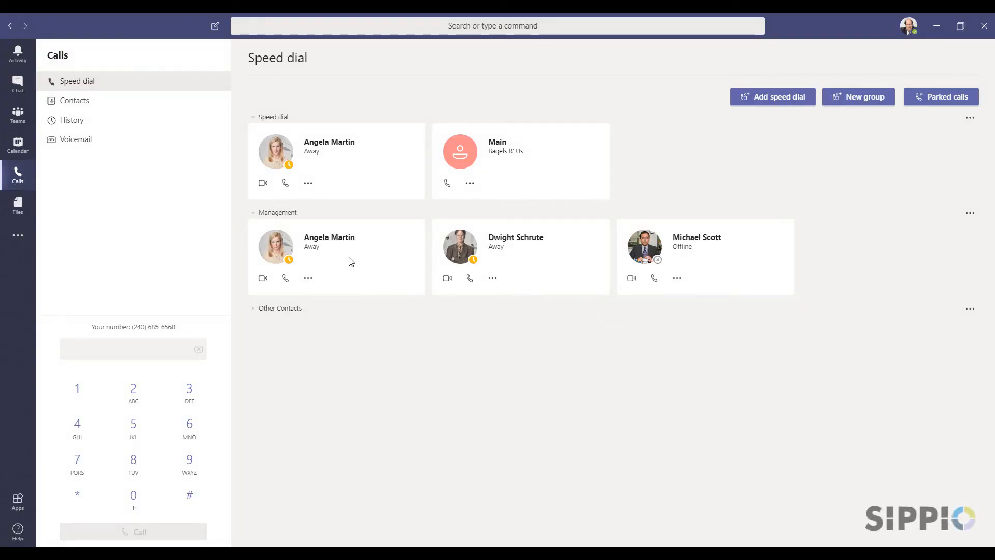
Remove Angela Martin's card from the Management group.
left_click(308, 277)
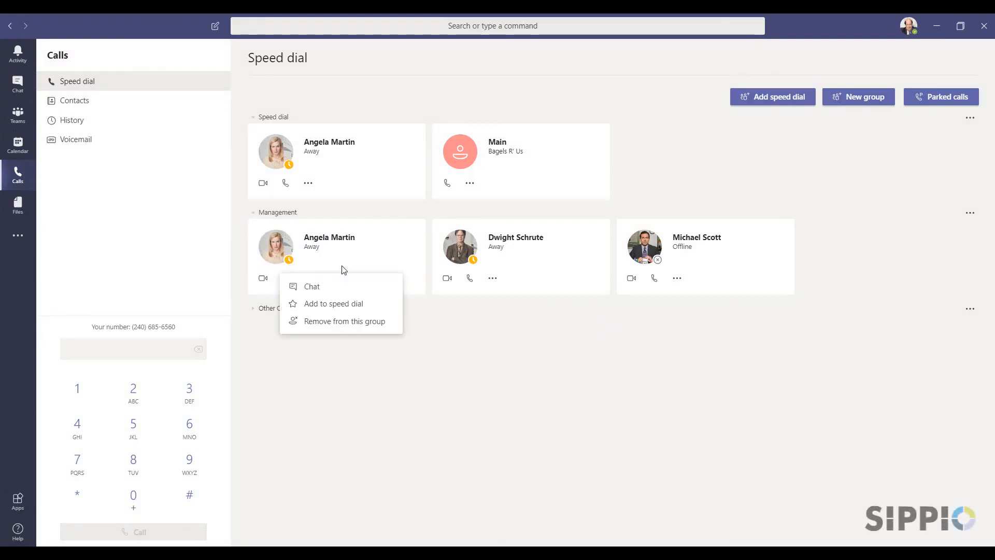
mouse_move(339, 323)
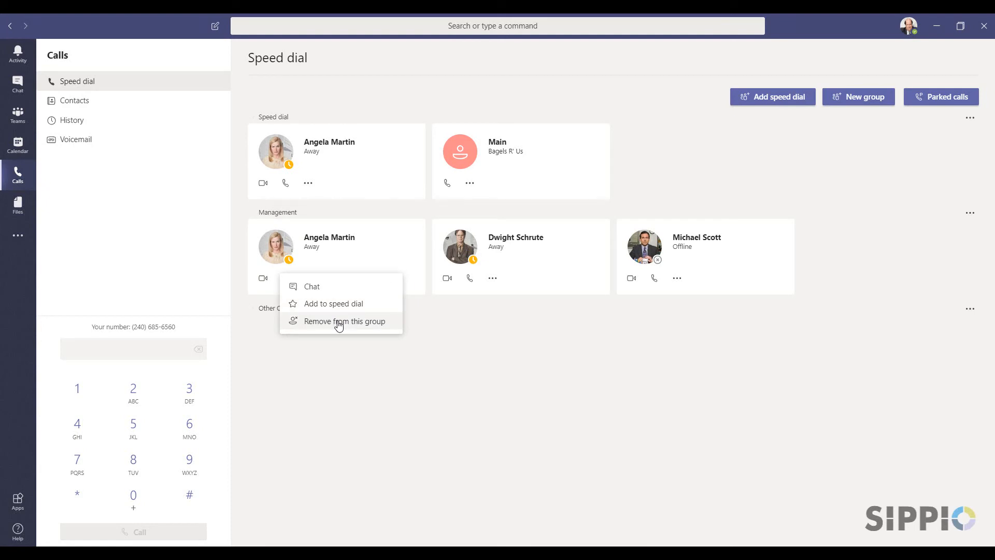
left_click(339, 320)
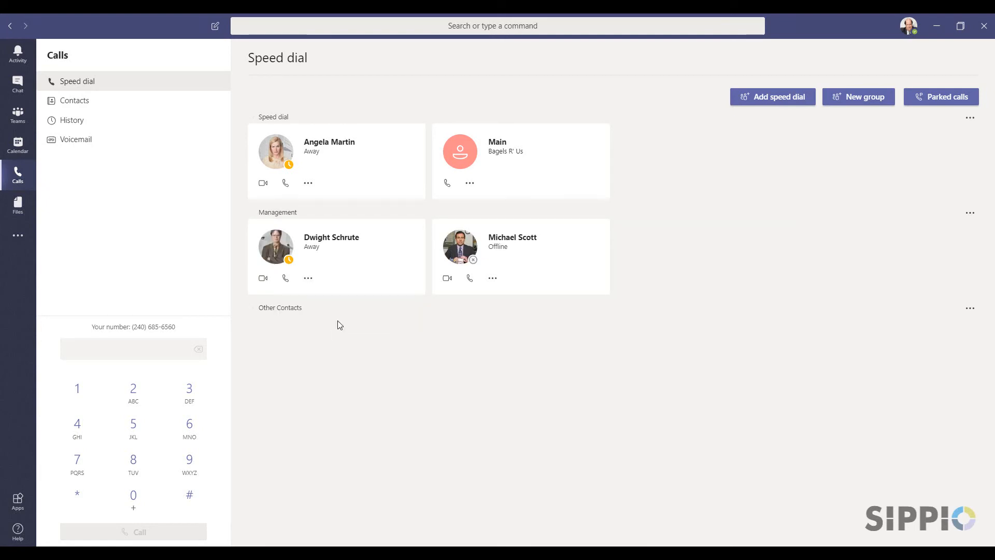
mouse_move(285, 184)
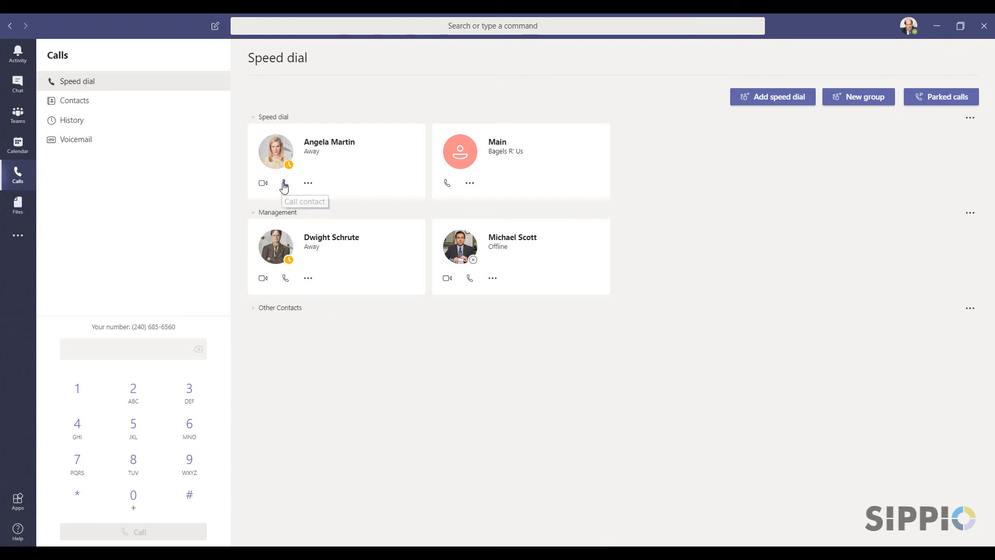
Call Angela Martin using the phone icon on her speed dial card.
left_click(286, 184)
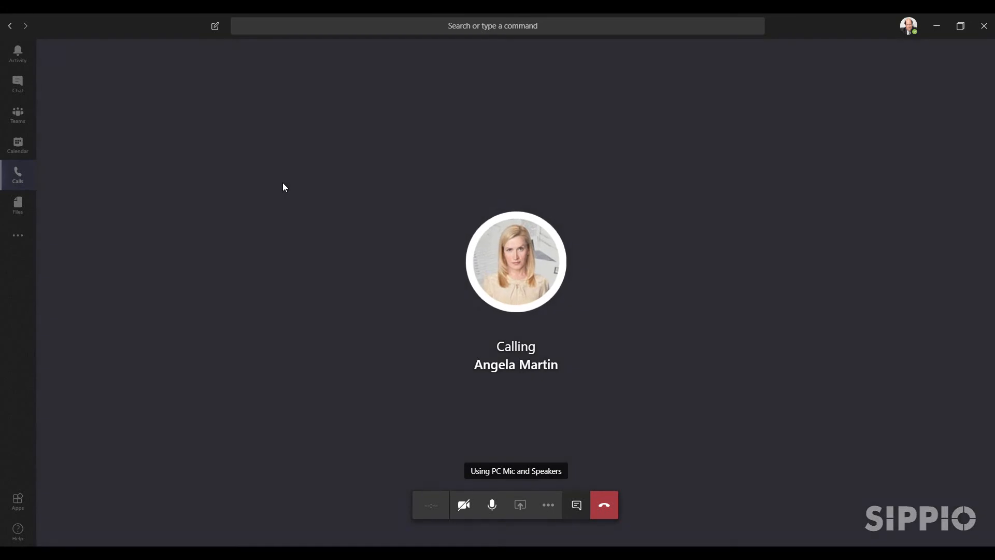